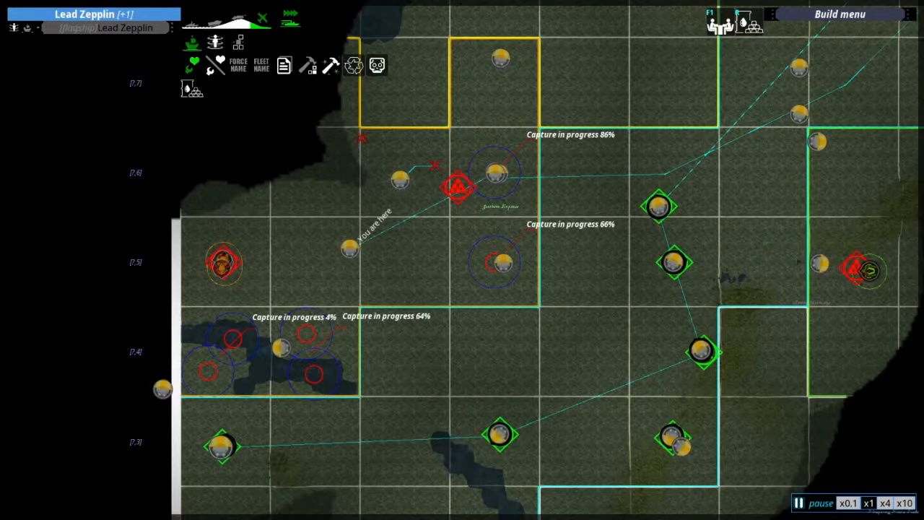
mouse_move(10, 232)
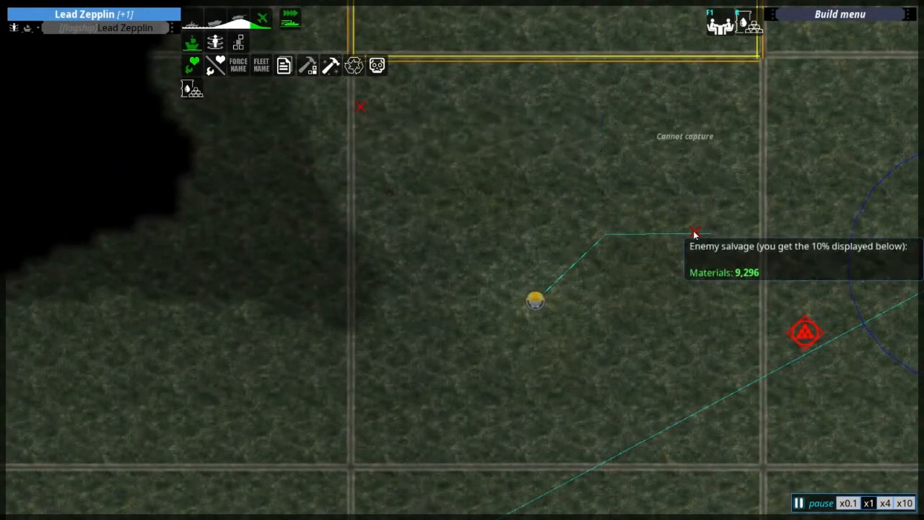
mouse_move(547, 79)
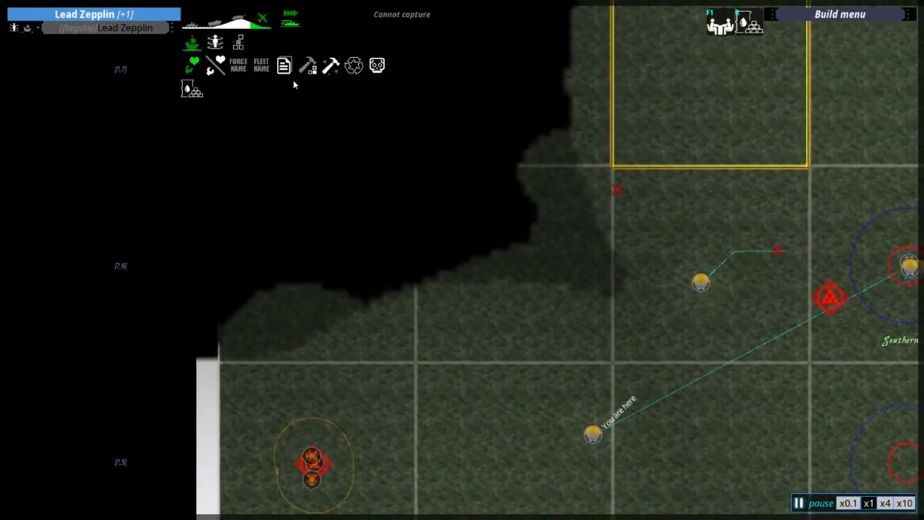
mouse_move(355, 123)
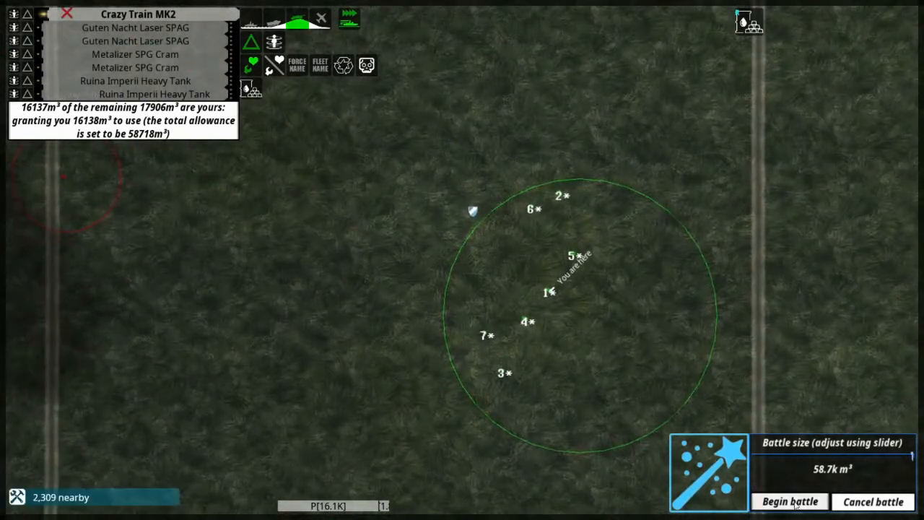
Step: Begin the 58.7k m³ battle with the Crazy Train MK2 and heavy tanks
left_click(789, 501)
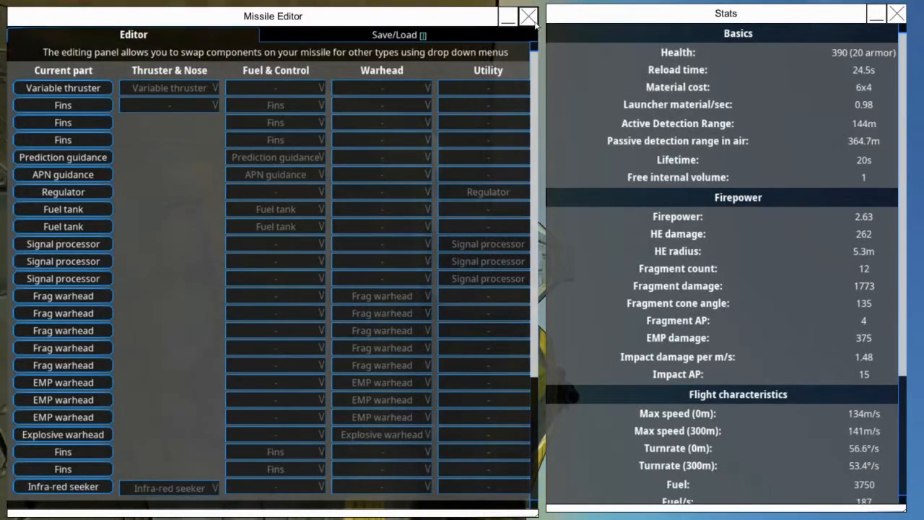
Step: Close the Missile Editor showing the frag, EMP and explosive infra-red missile
left_click(528, 16)
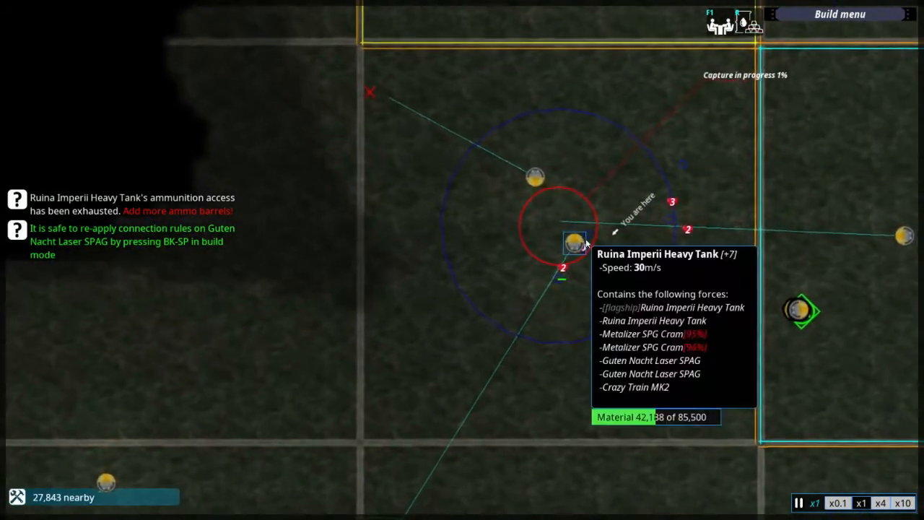
Step: Select the seven-vessel Ruina Imperii Heavy Tank fleet on the campaign map
left_click(573, 242)
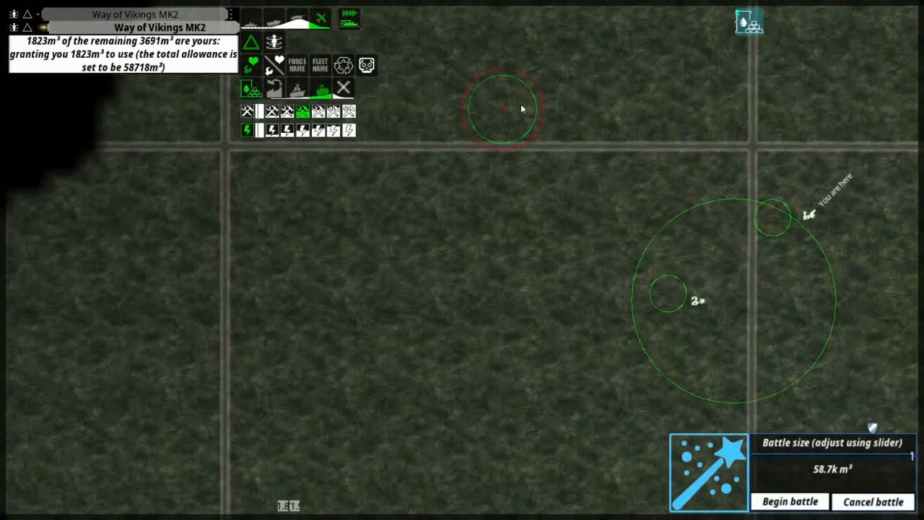
mouse_move(503, 116)
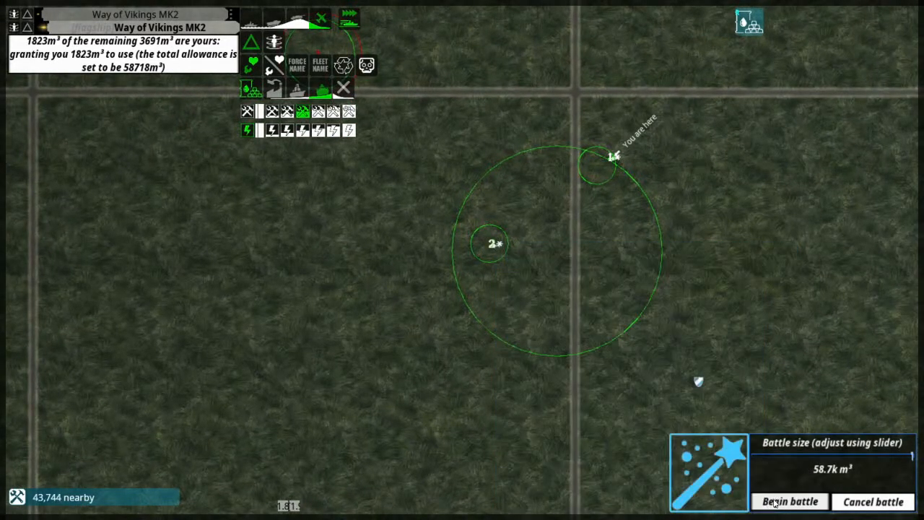
left_click(790, 501)
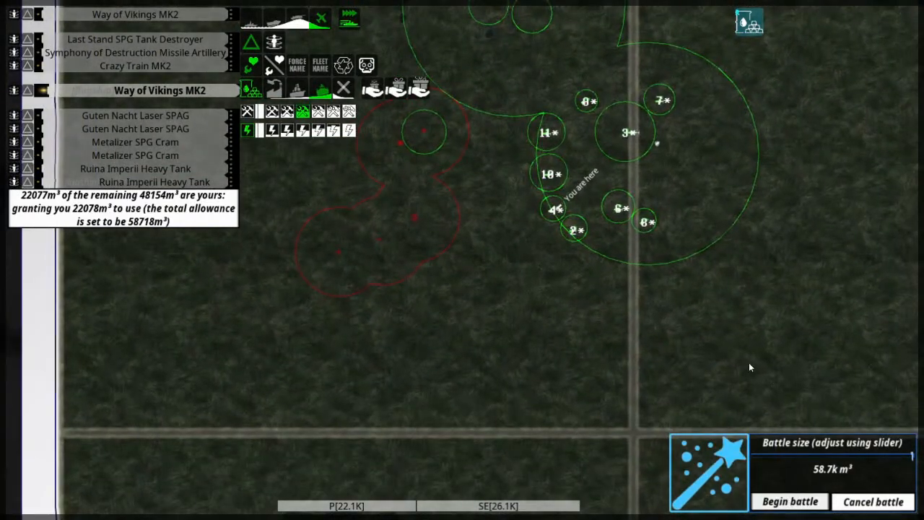
left_click(790, 501)
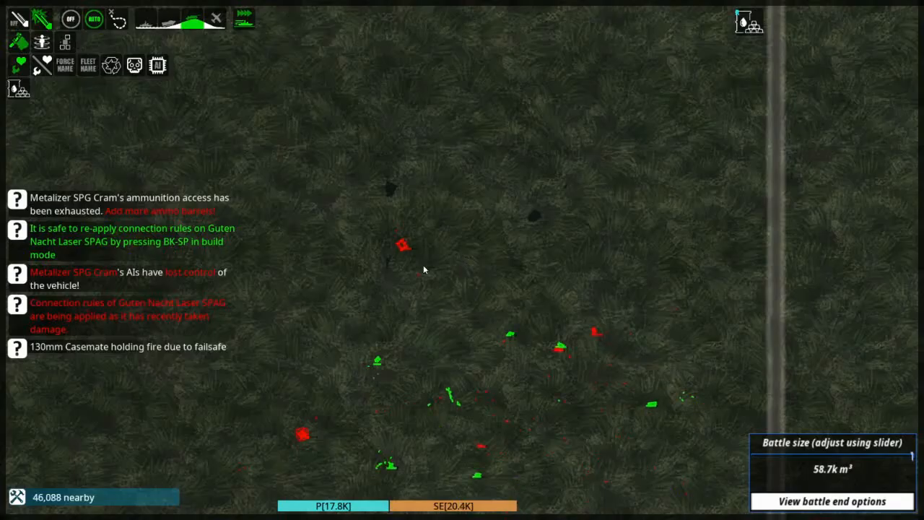
left_click(402, 244)
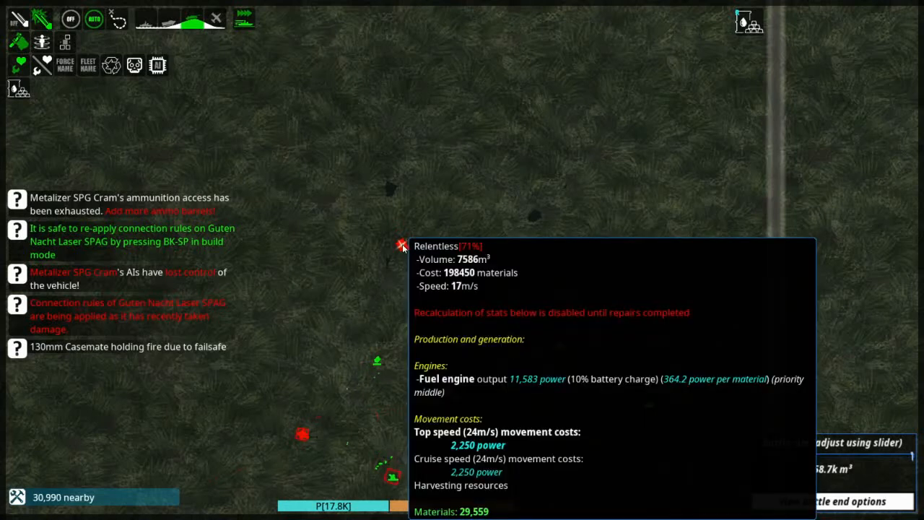
left_click(403, 244)
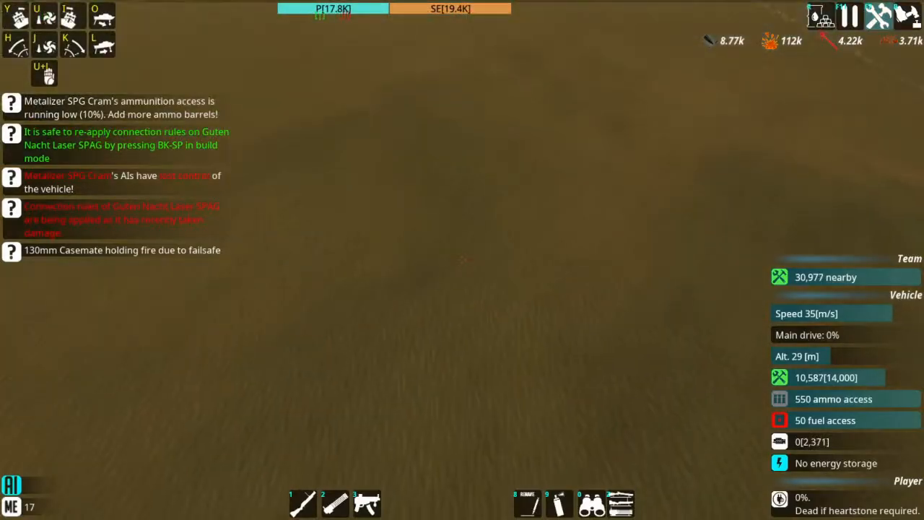
key("w")
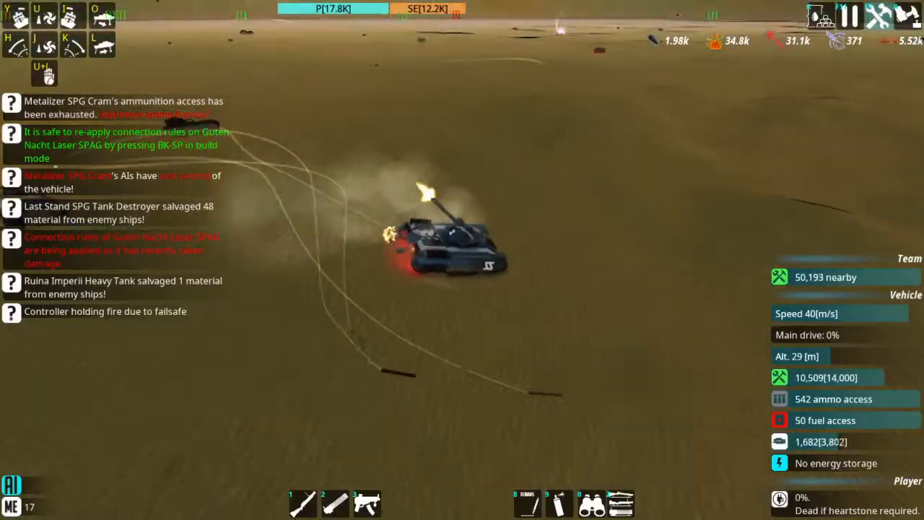
right_click(470, 260)
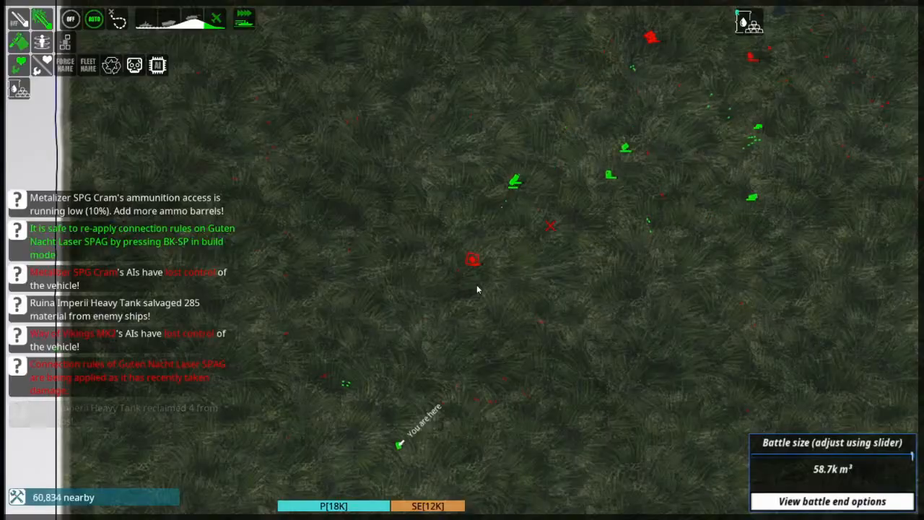
Step: Watch friendly units engage the enemy near the road as its strength falls to 11.8K
left_click(473, 260)
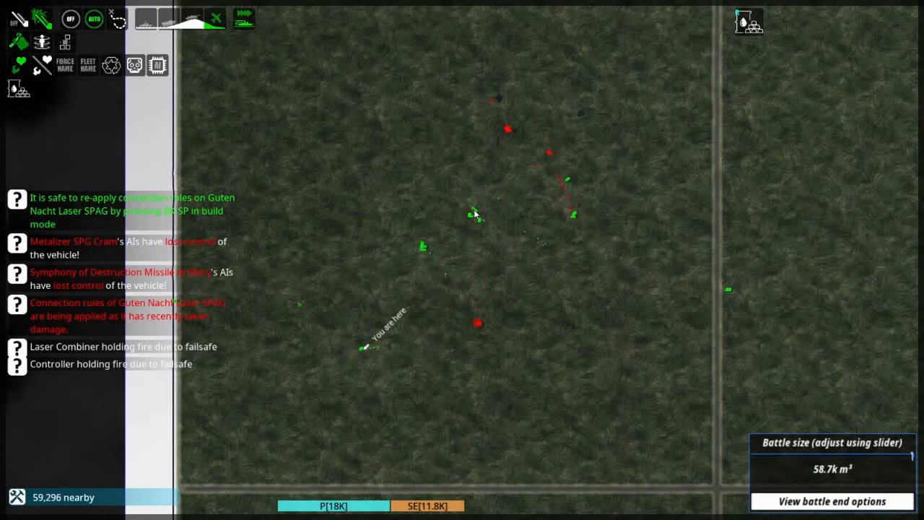
Step: Follow the fighting on the strategic map as enemy strength slips to 11.7K
left_click(478, 324)
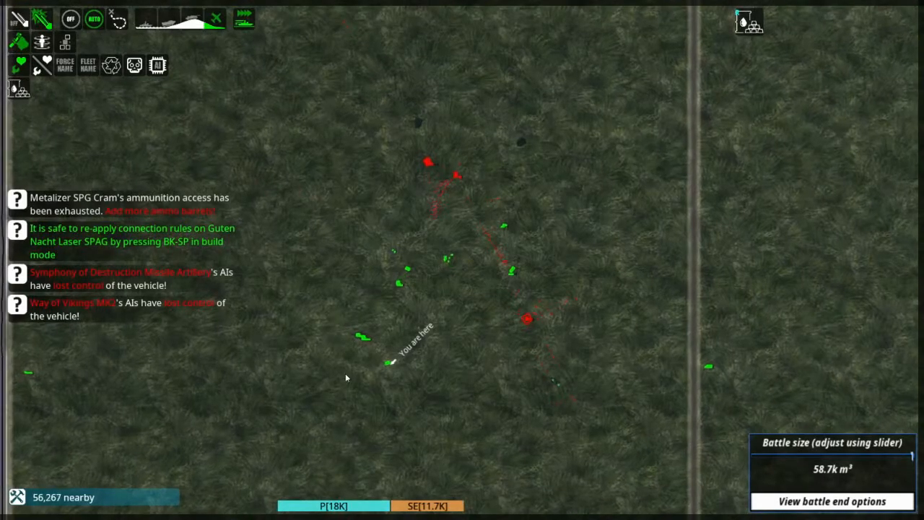
left_click(428, 160)
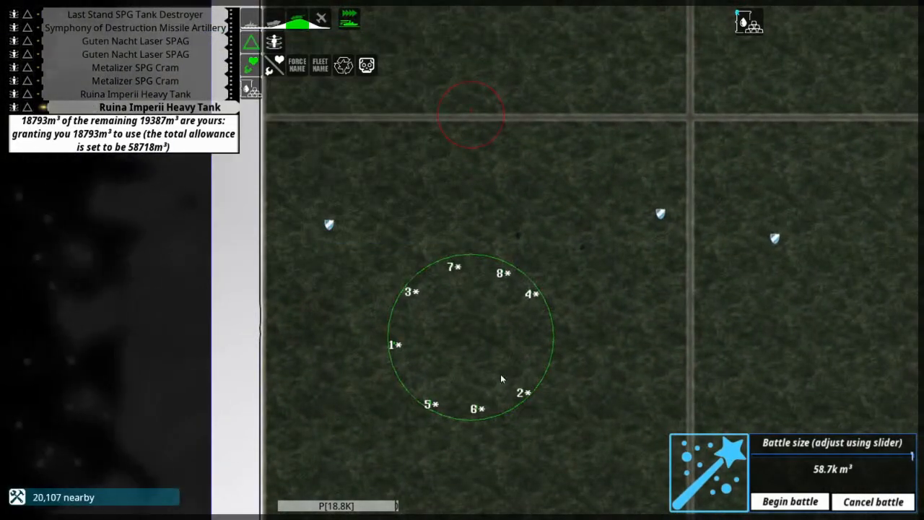
mouse_move(484, 380)
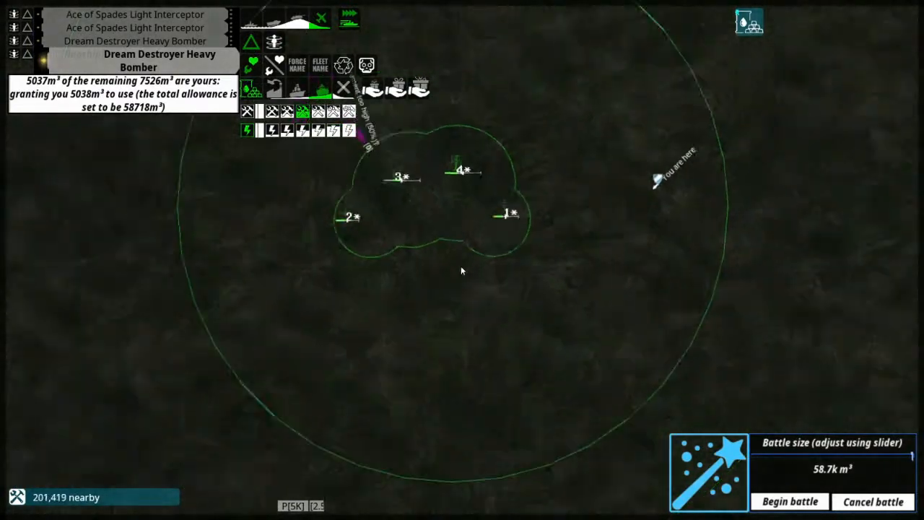
Step: Scroll the battle setup view of the four grouped interceptors and bombers
scroll("down", 3)
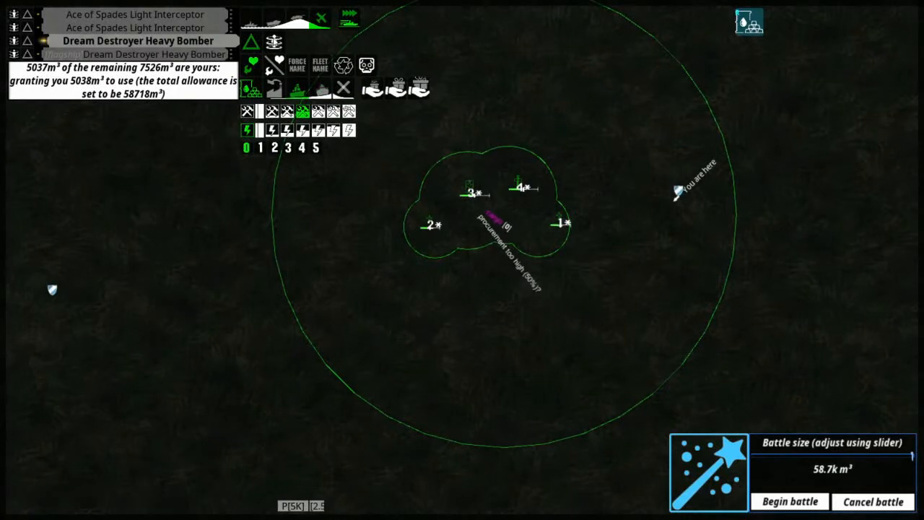
Step: Launch the Dream Destroyer bombers and Ace of Spades interceptors into battle
left_click(788, 501)
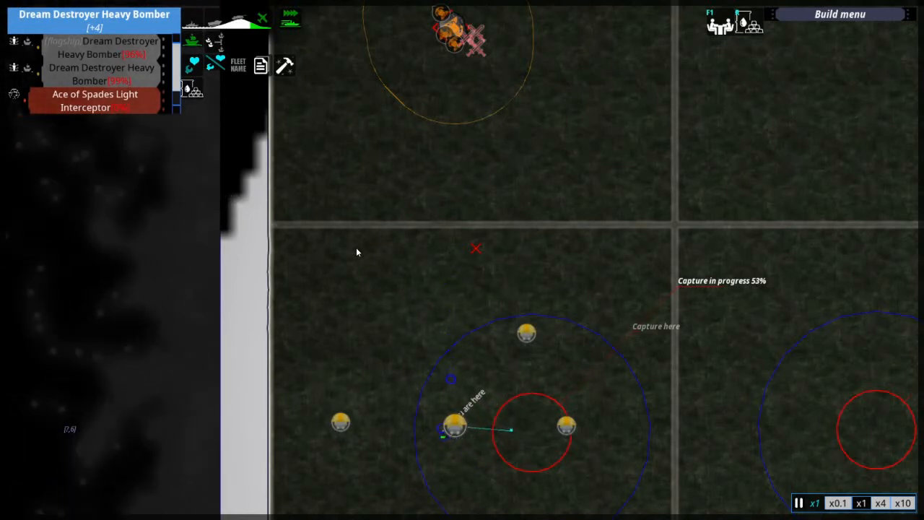
mouse_move(388, 282)
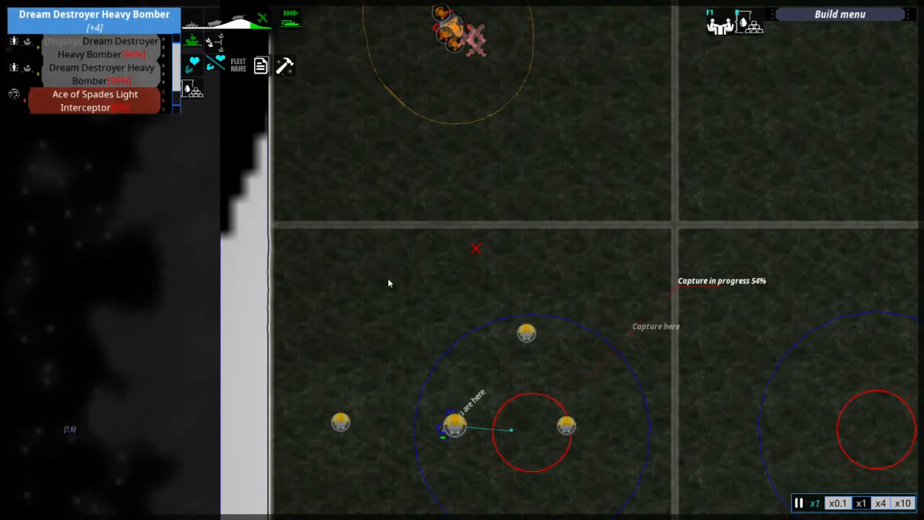